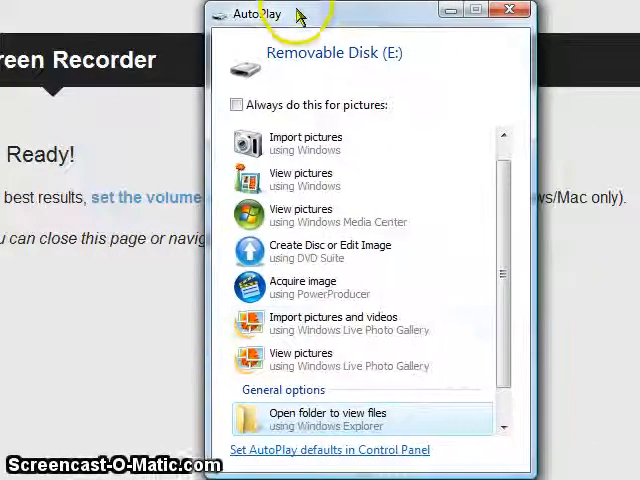
mouse_move(324, 424)
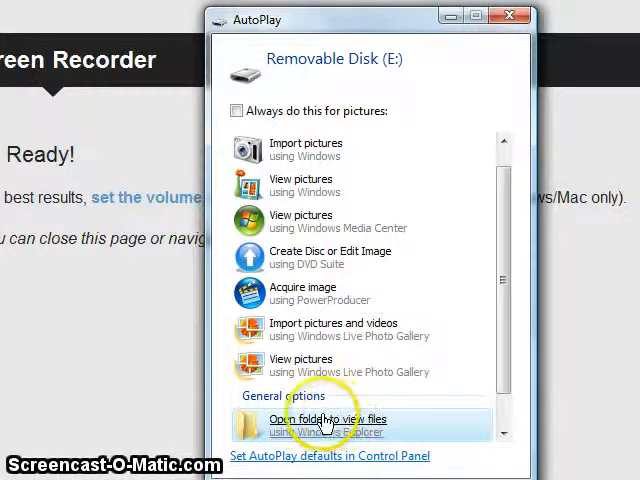
Step: Browse the removable disk's folder tree and show the media folder with audio, music and HTC wallpapers
click(324, 424)
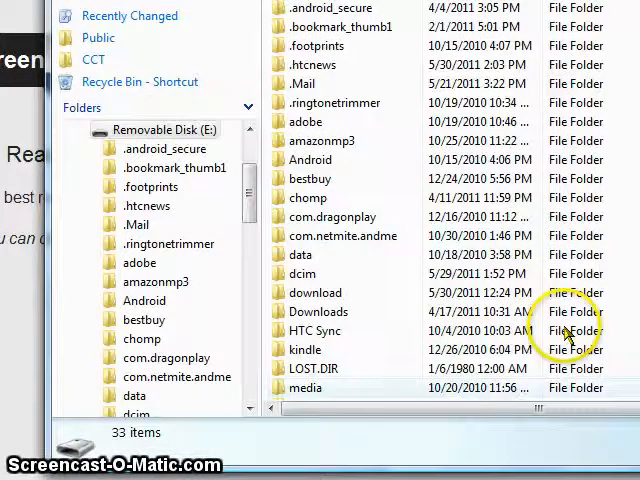
scroll(down, 3)
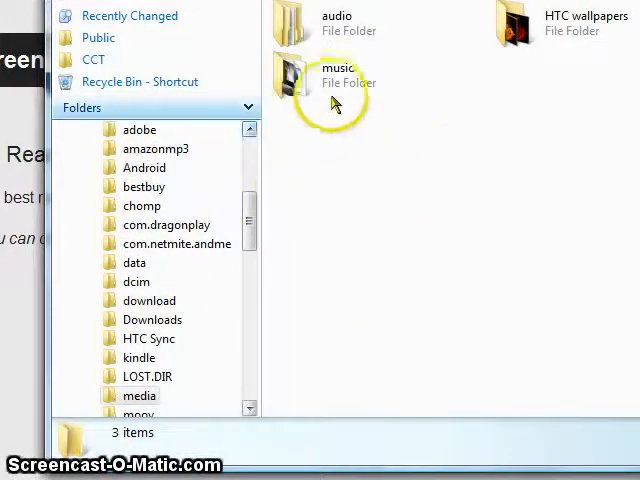
mouse_move(360, 196)
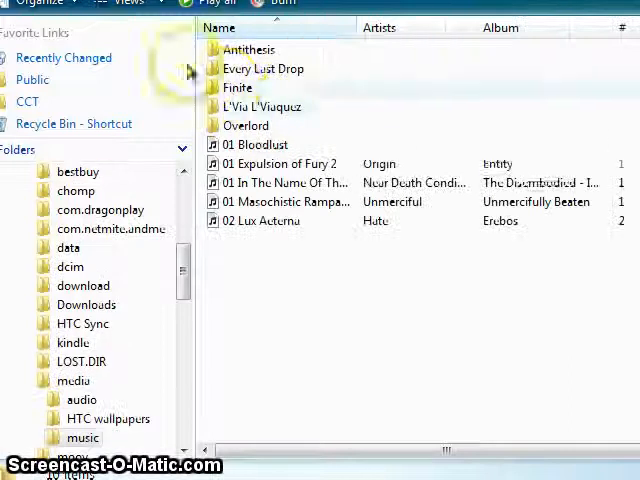
mouse_move(262, 58)
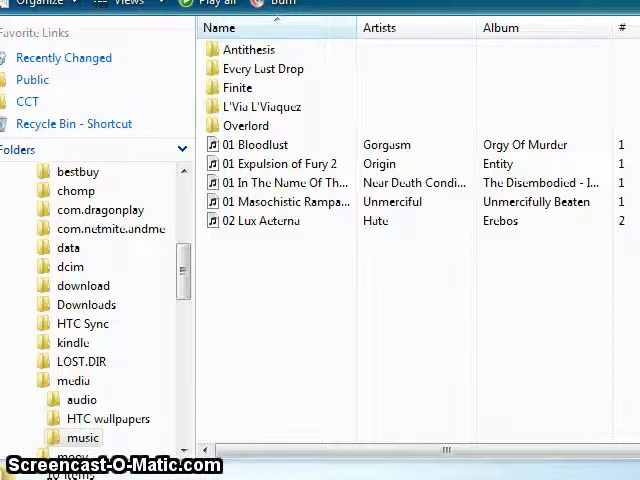
Step: Show the music folder's band folders and song tracks from the navigation pane
click(74, 380)
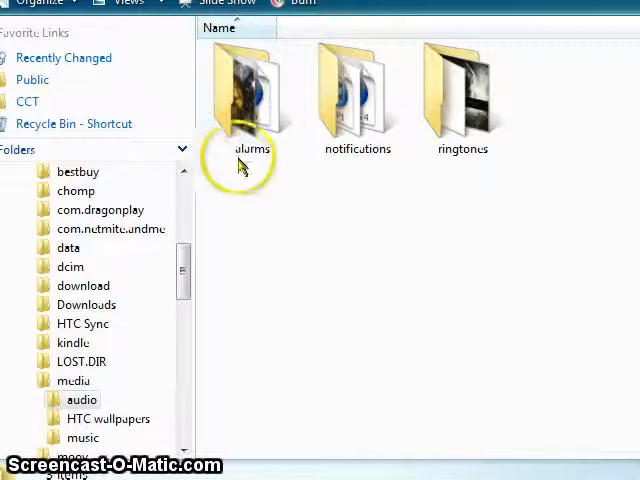
mouse_move(324, 160)
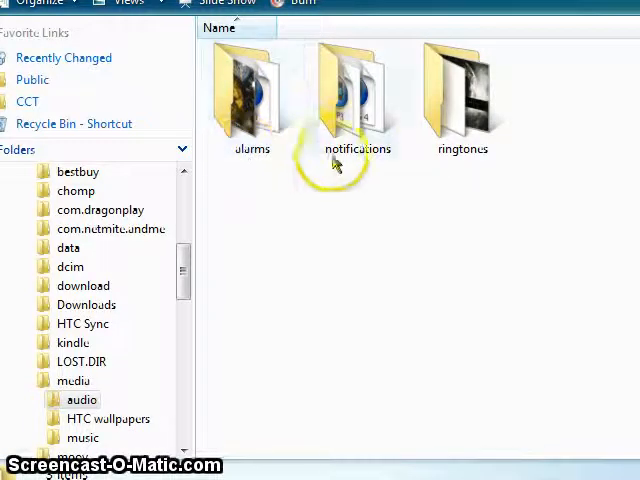
mouse_move(480, 160)
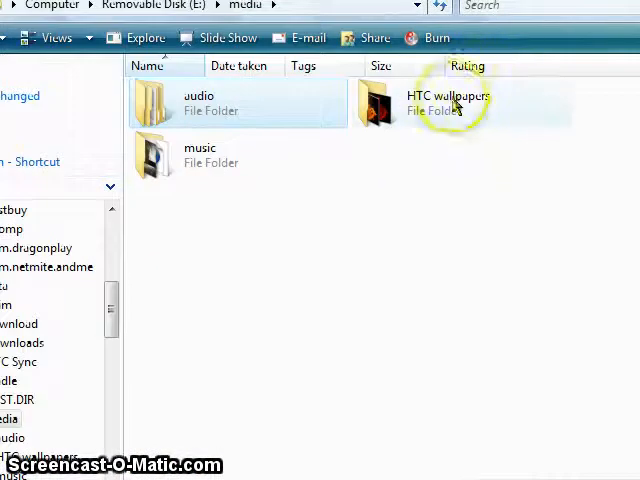
mouse_move(452, 104)
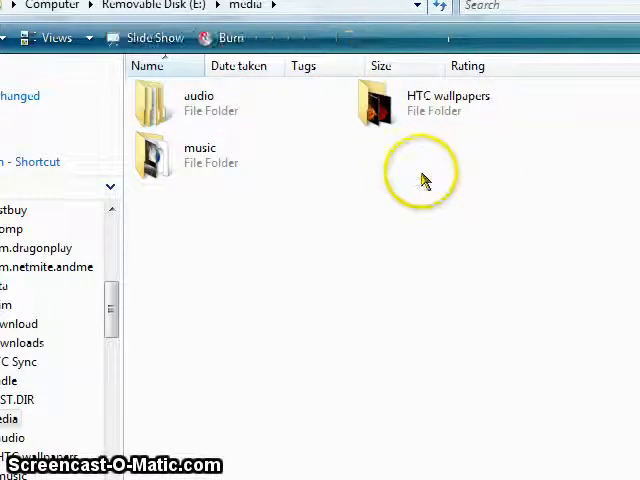
Step: Show the band artwork images inside the HTC wallpapers folder
double_click(372, 102)
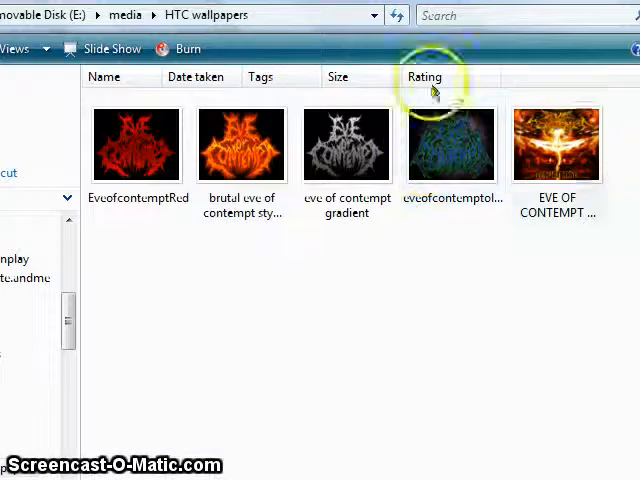
mouse_move(344, 66)
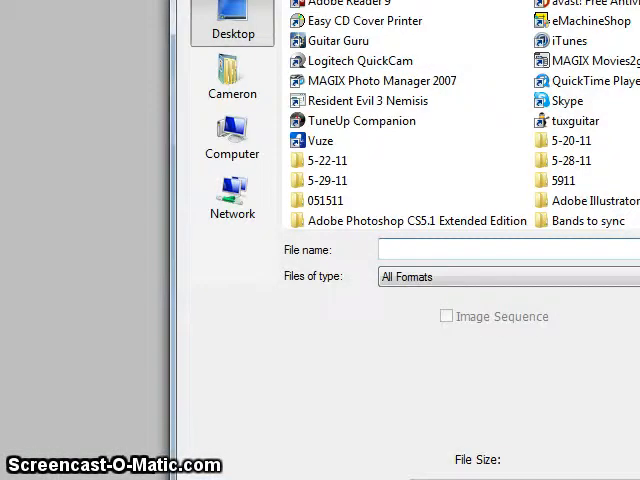
Step: Browse the Desktop file list toward the band artwork image to open it
scroll(down, 3)
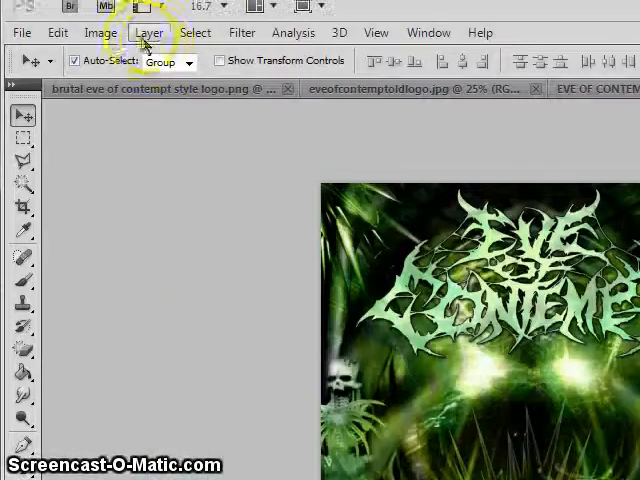
Step: Resize the Eve of Contempt artwork to 960 pixels wide by 800 high via Image Size
click(100, 32)
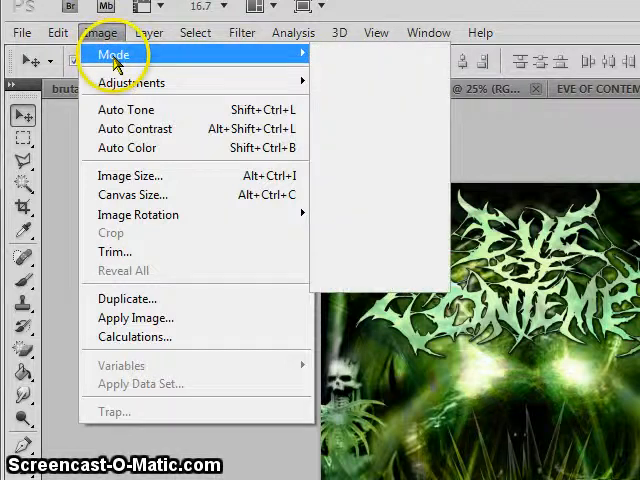
click(128, 176)
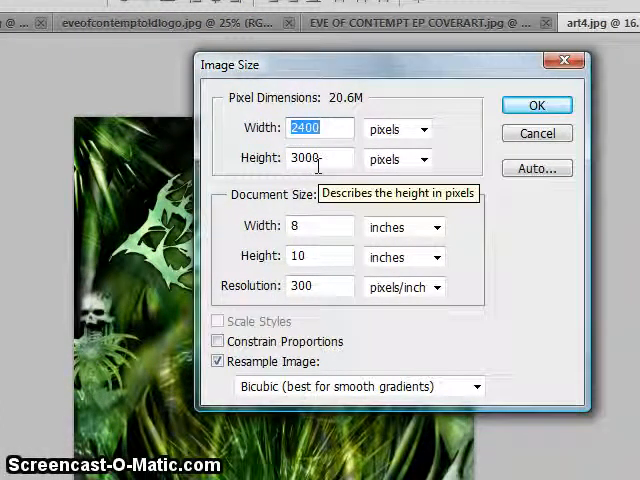
text(96)
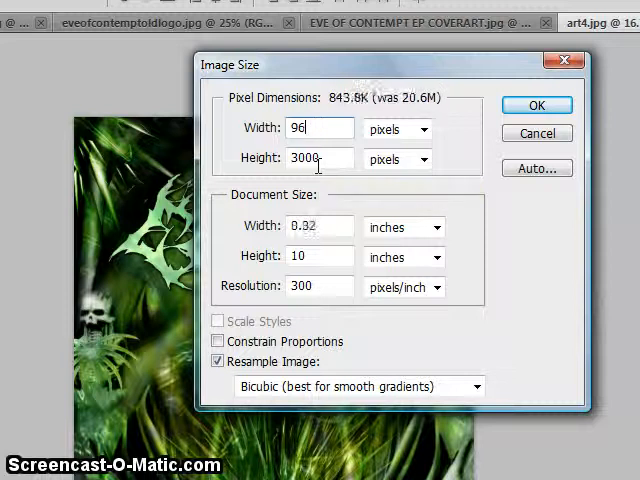
text(960)
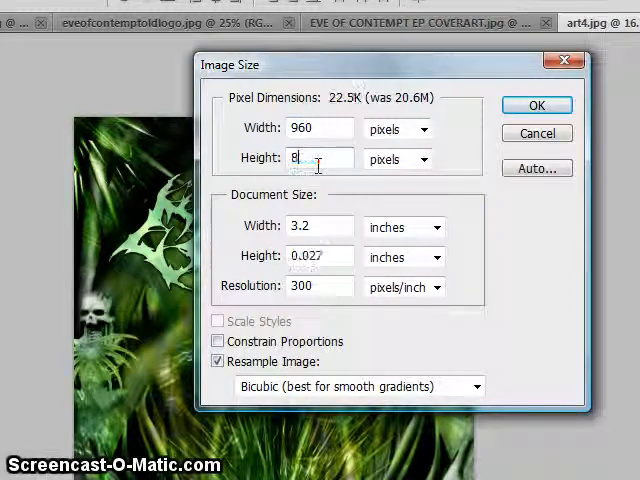
click(534, 104)
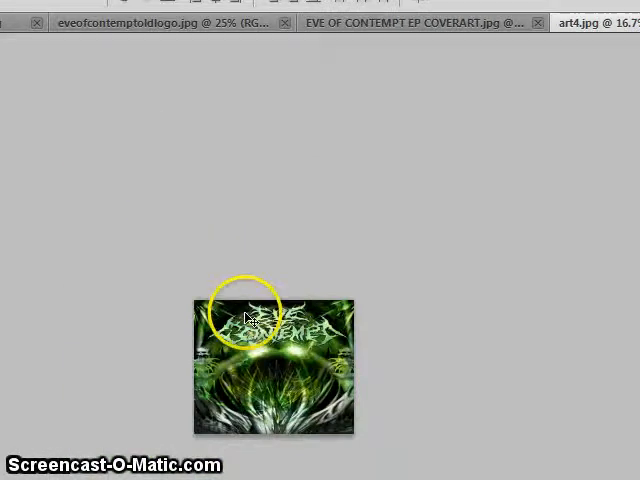